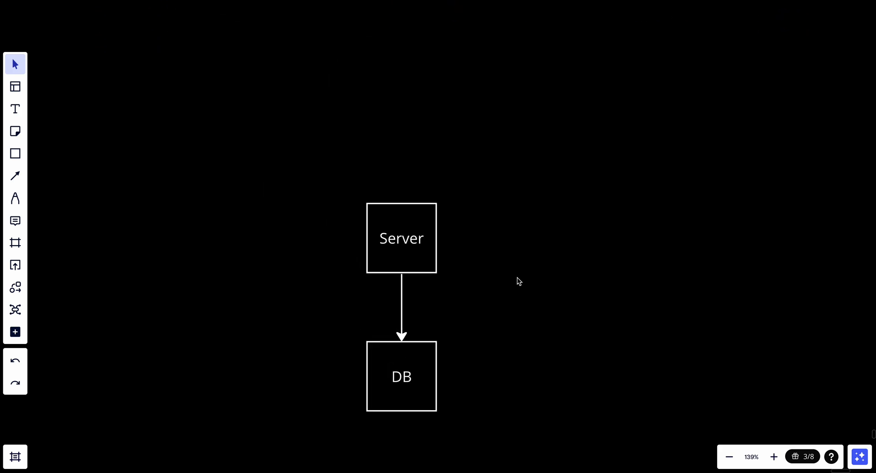
# - Pick the yellow Pen tool from the left toolbar to start sketching around DB
pyautogui.click(16, 199)
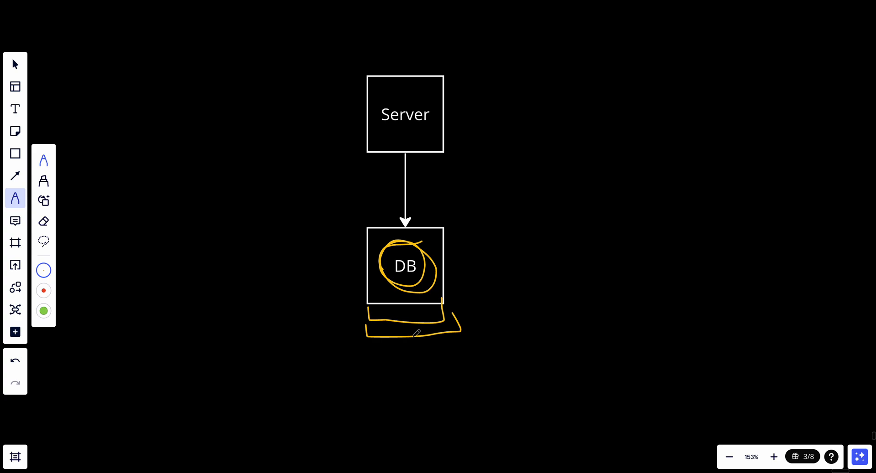
pyautogui.moveTo(361, 270)
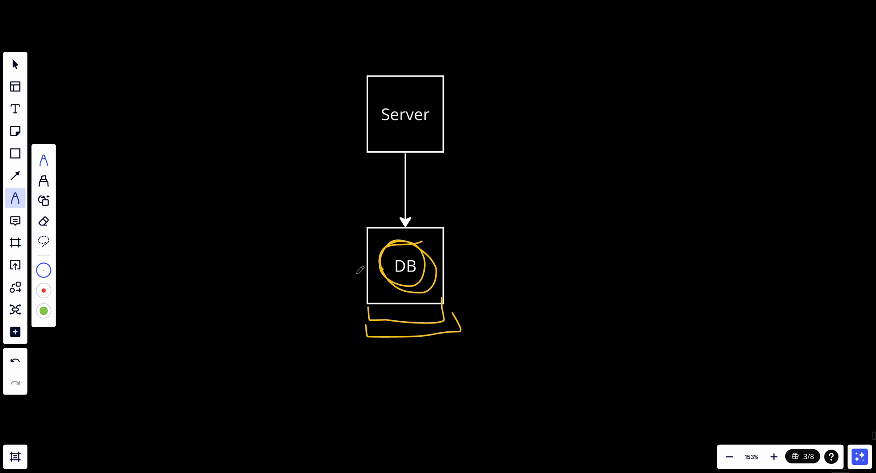
pyautogui.moveTo(420, 250)
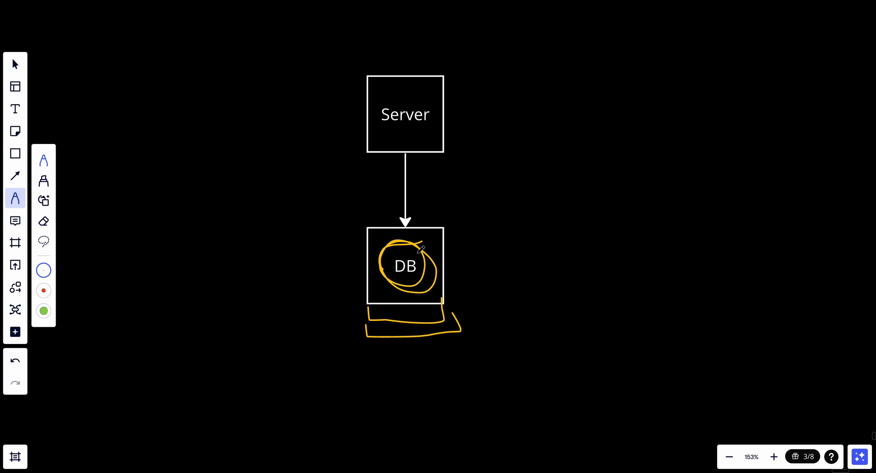
pyautogui.moveTo(382, 216)
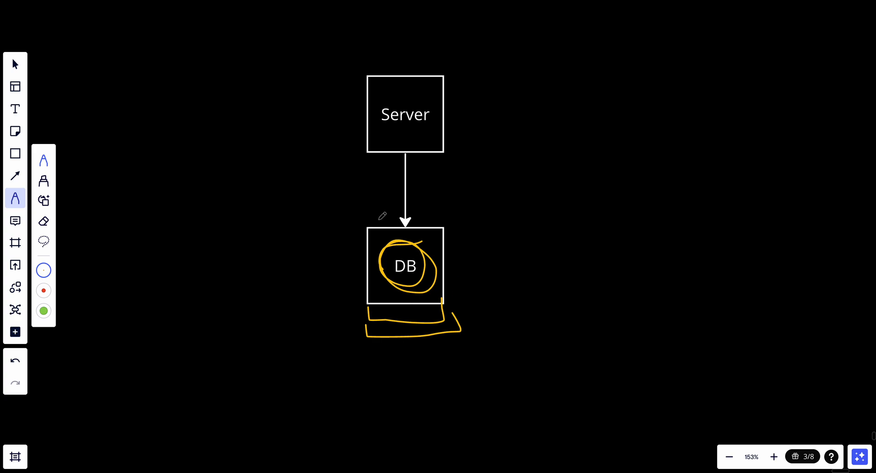
pyautogui.moveTo(441, 265)
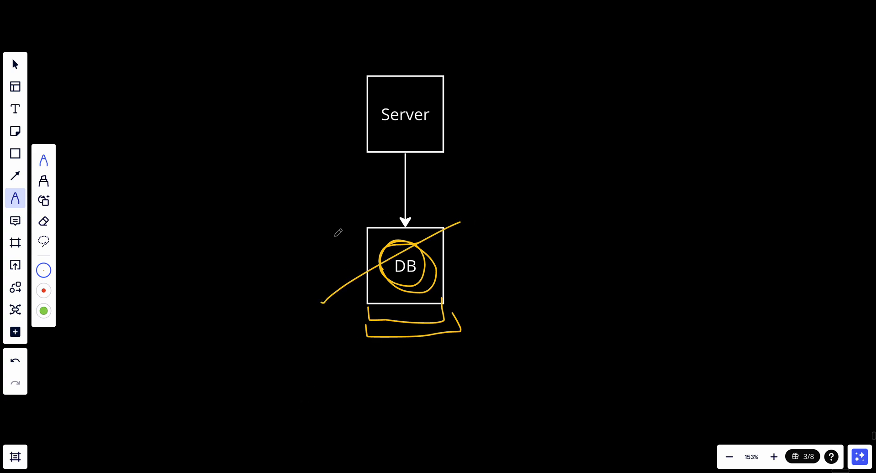
# - Strike a second yellow diagonal across the DB box, forming a large X
pyautogui.moveTo(335, 232); pyautogui.dragTo(548, 345)
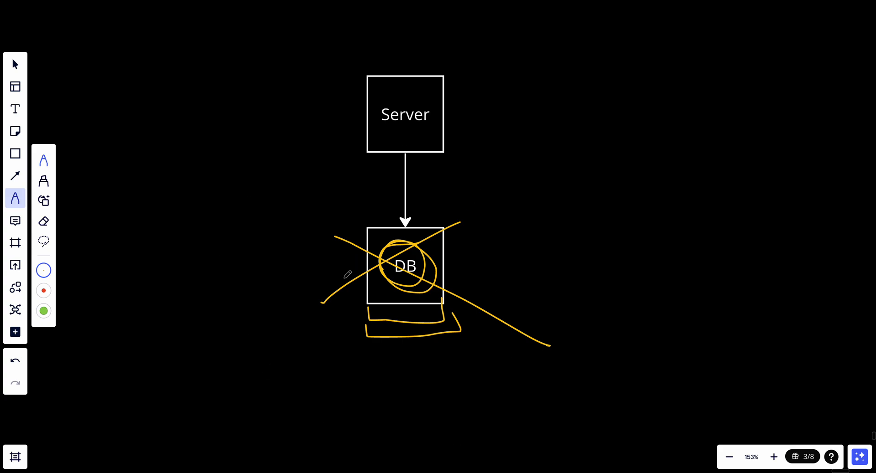
pyautogui.moveTo(414, 309)
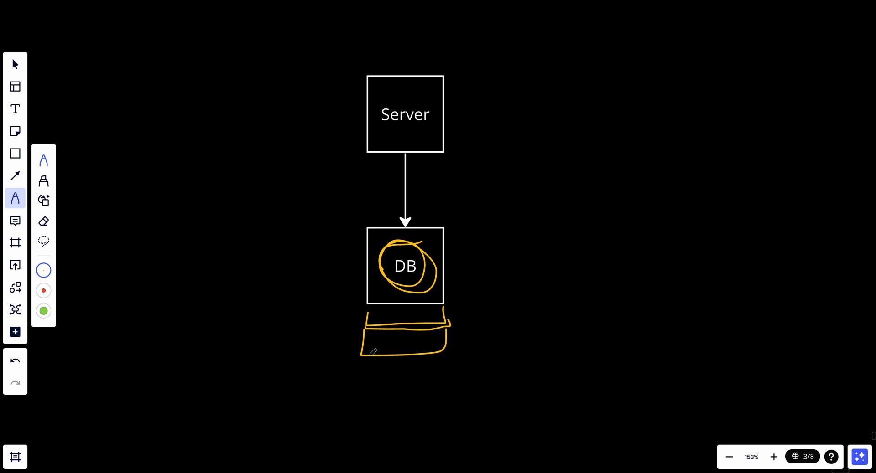
# - Sketch the left box outline and write DB inside the right sketched box
pyautogui.click(16, 360)
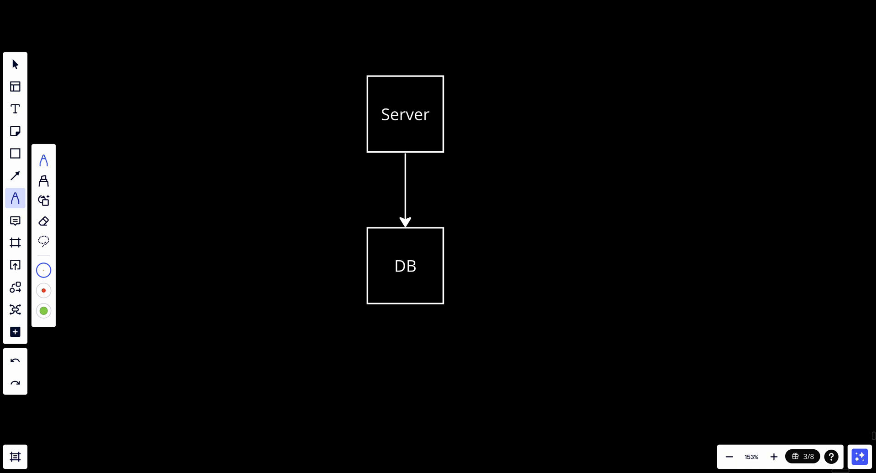
pyautogui.moveTo(326, 230); pyautogui.dragTo(263, 297)
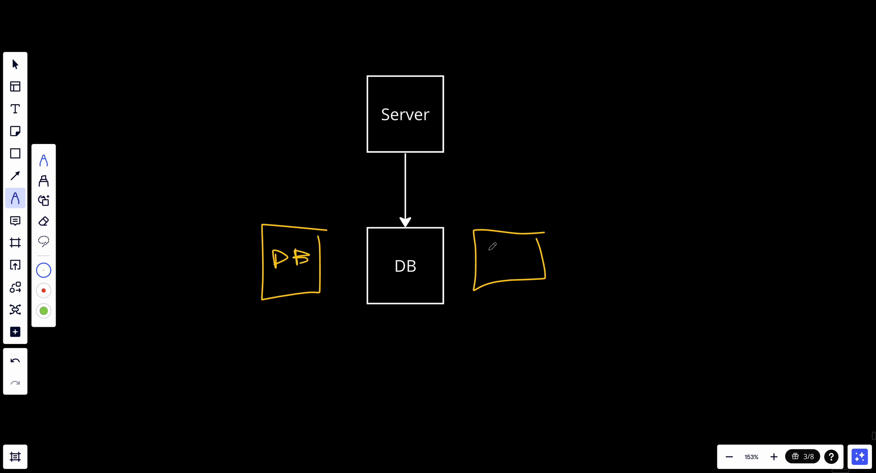
pyautogui.moveTo(489, 249); pyautogui.dragTo(498, 266)
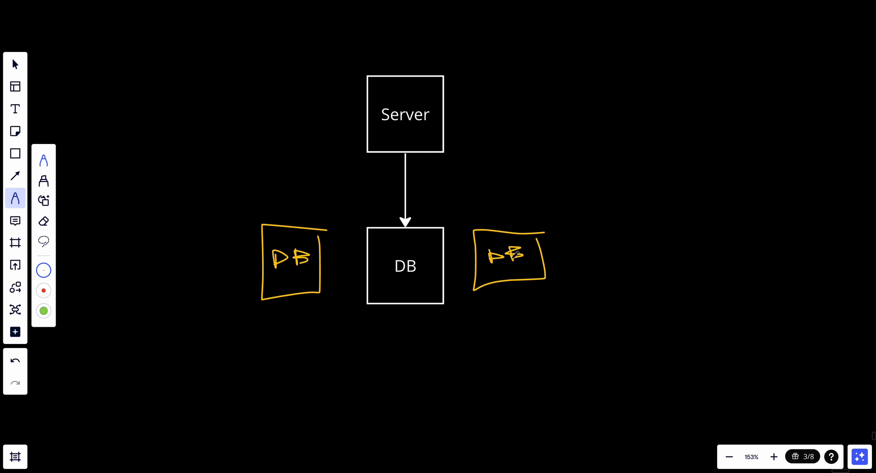
# - Draw curved yellow arrows from Server down to the right and left DB boxes
pyautogui.moveTo(407, 156); pyautogui.dragTo(497, 218)
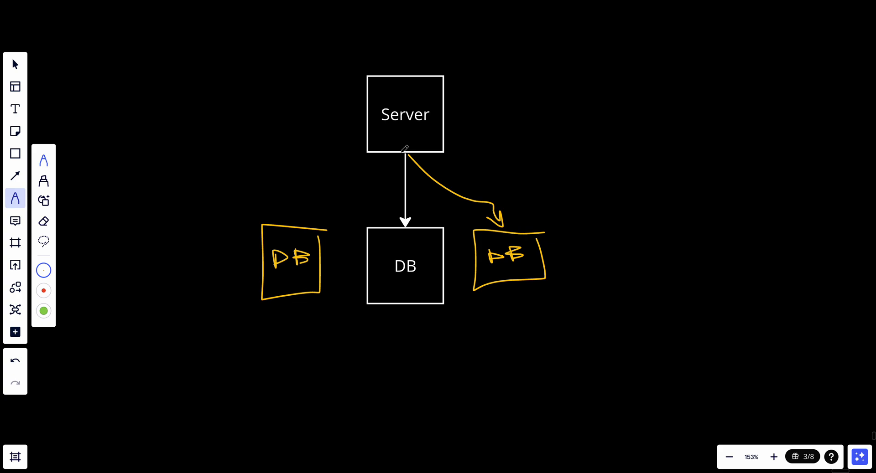
pyautogui.moveTo(405, 150); pyautogui.dragTo(301, 218)
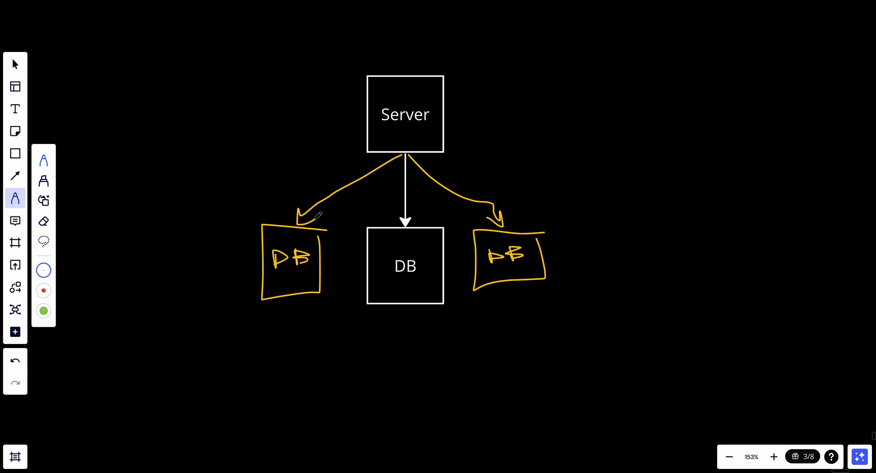
pyautogui.moveTo(250, 445)
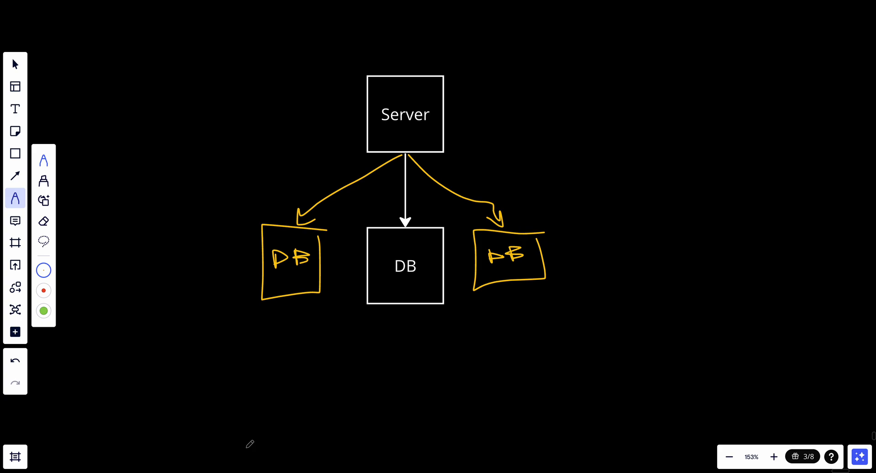
# - Scroll the board down to reveal space beneath the three DB boxes
pyautogui.scroll(-3)
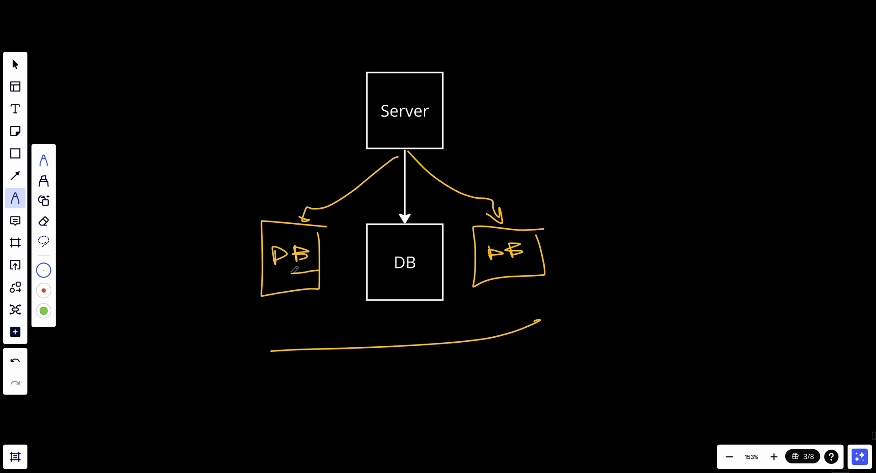
# - Draw small yellow corner ports in the left and central DB boxes
pyautogui.moveTo(287, 274); pyautogui.dragTo(304, 287)
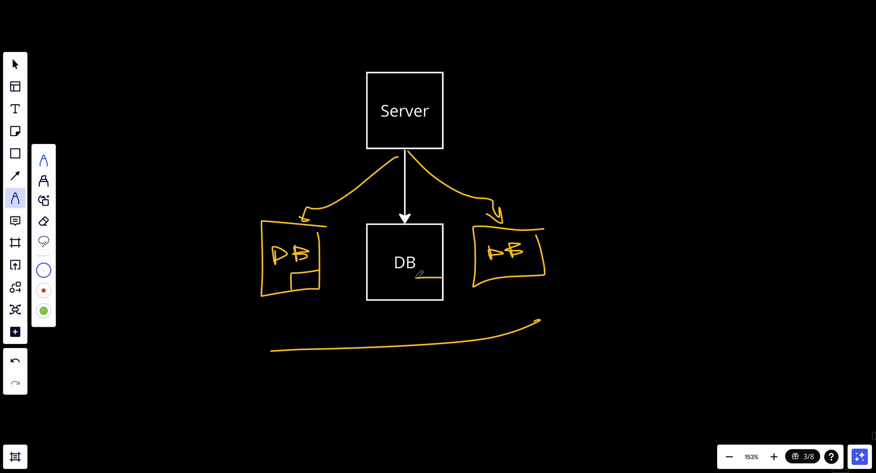
pyautogui.moveTo(430, 293); pyautogui.dragTo(537, 268)
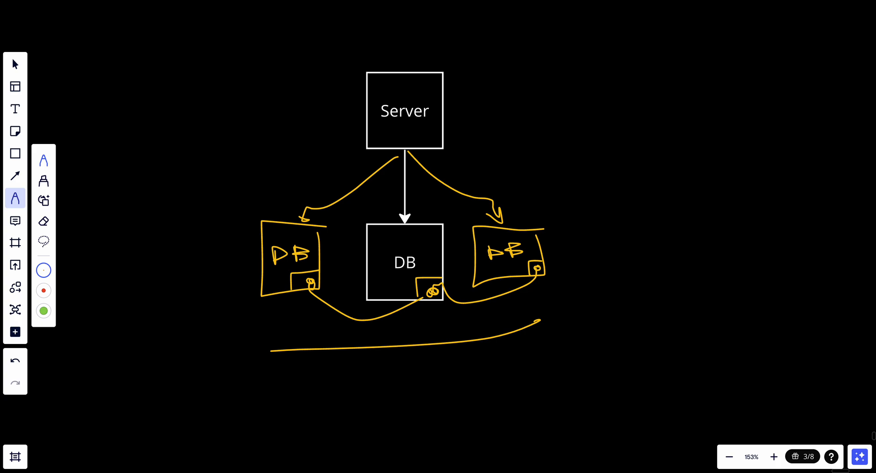
pyautogui.moveTo(666, 83)
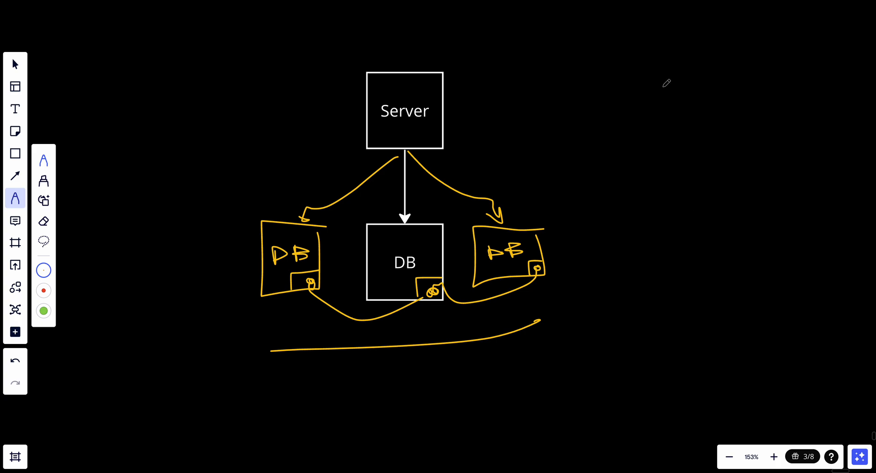